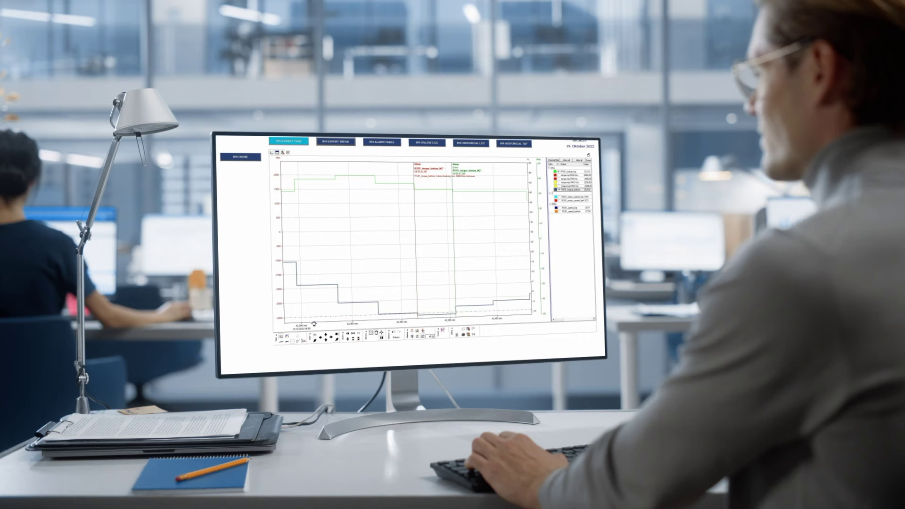
# View the Alarm Table, then the Historical LCC load-cycle bar chart with its date period.
pyautogui.click(381, 141)
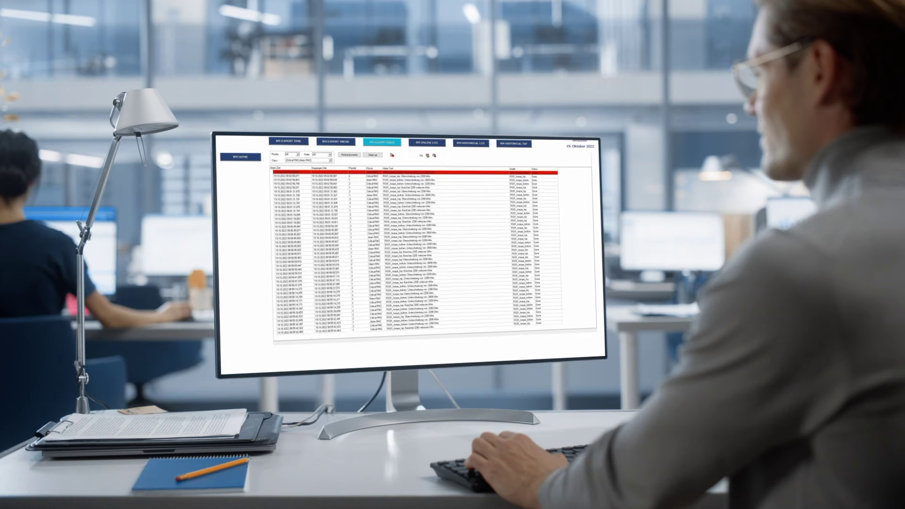
pyautogui.click(469, 143)
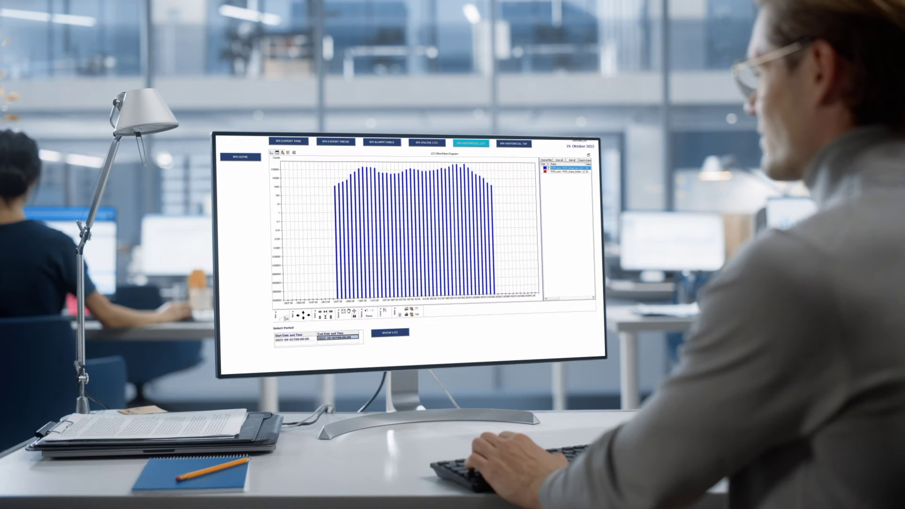